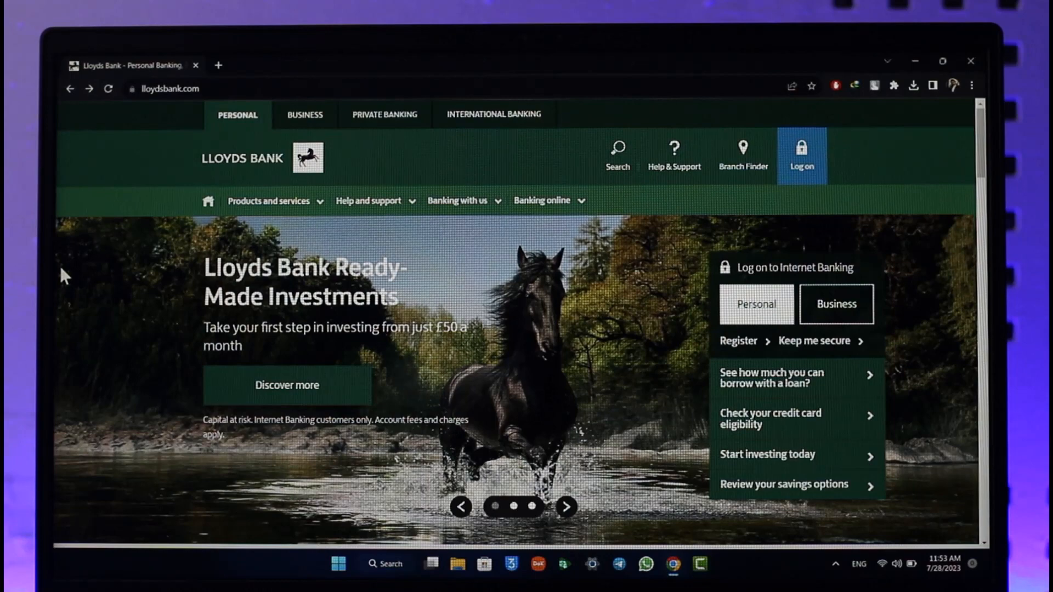
pyautogui.moveTo(867, 272)
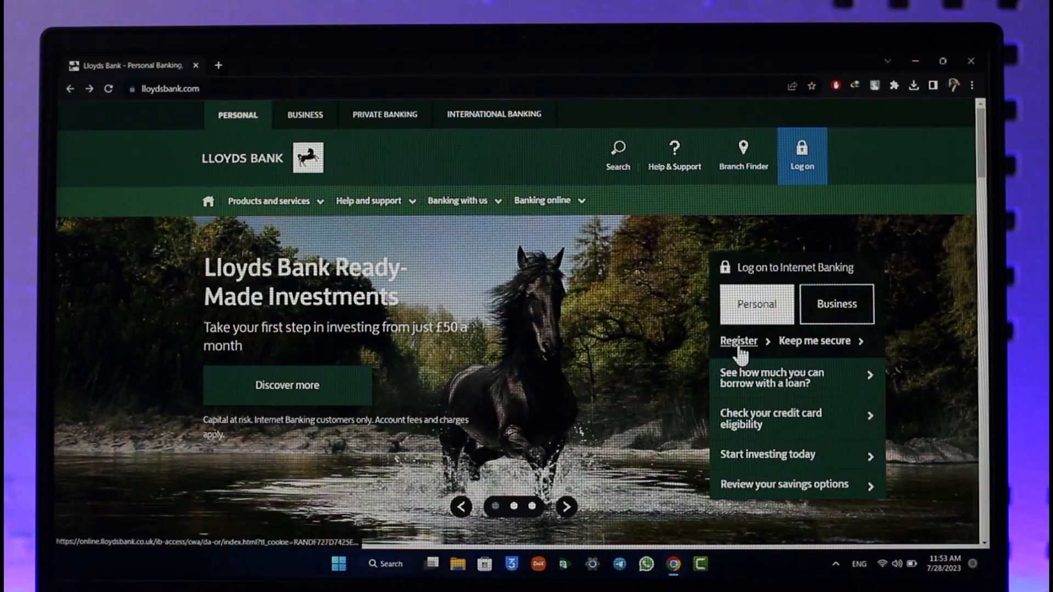
# Begin Internet Banking registration from the homepage's log-on panel via Register
pyautogui.click(738, 340)
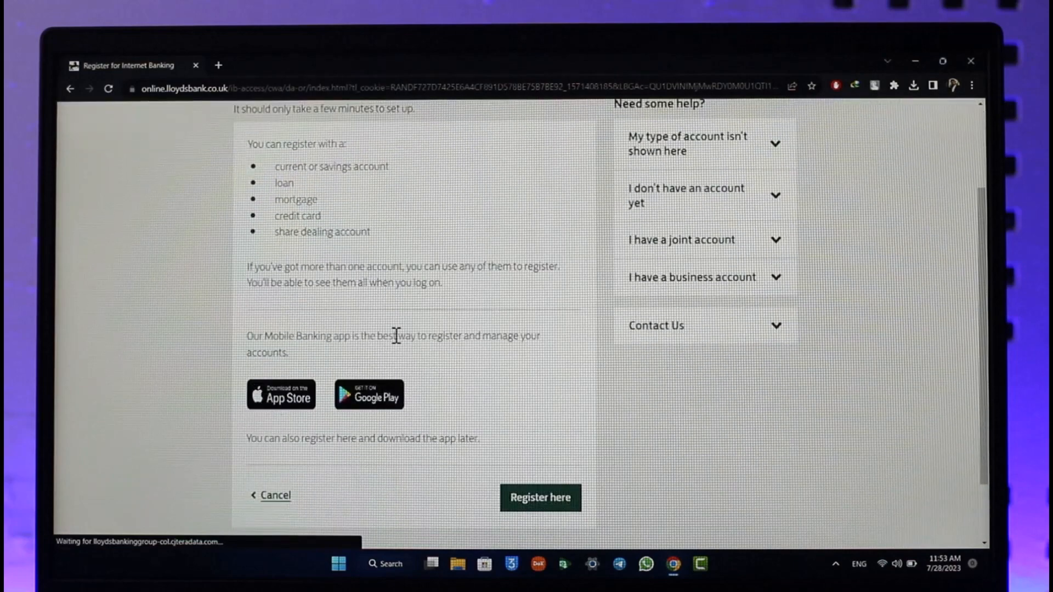
pyautogui.click(540, 498)
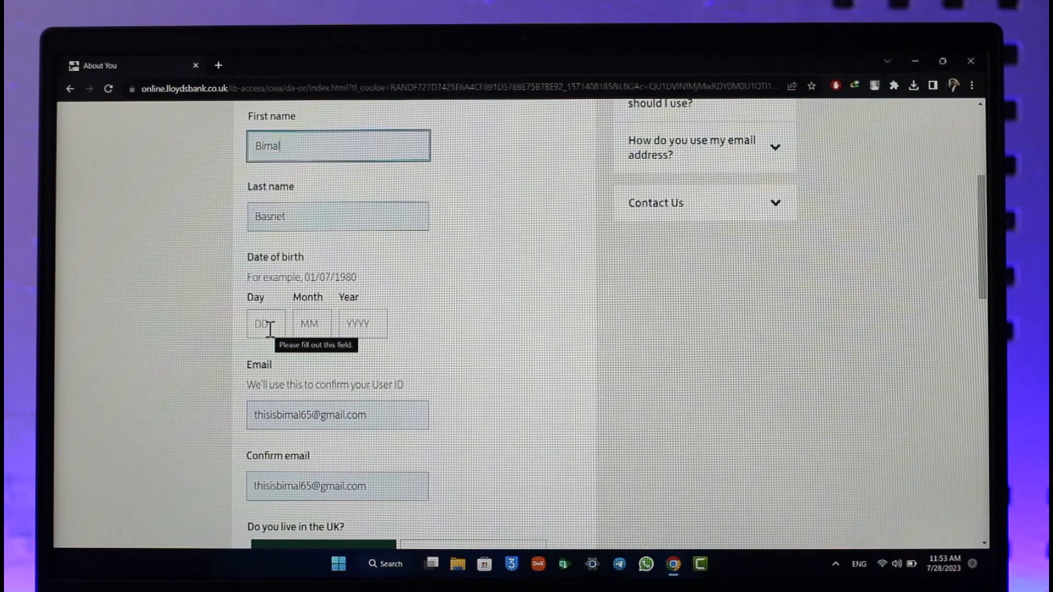
# Answer No then Yes to 'Do you live in the UK?' and move down to the Your account section
pyautogui.scroll(-3)
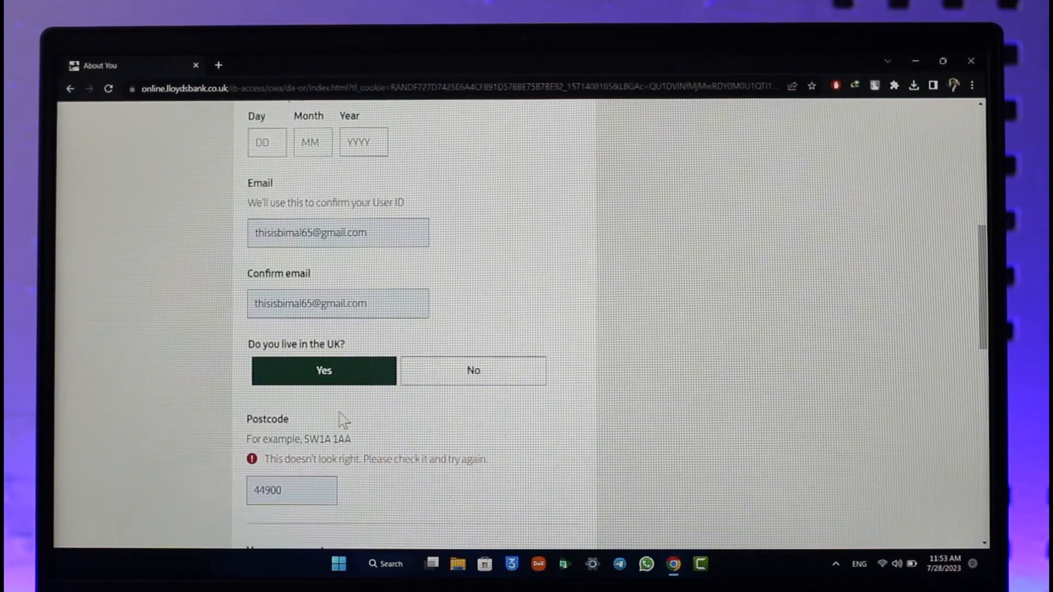
pyautogui.click(473, 369)
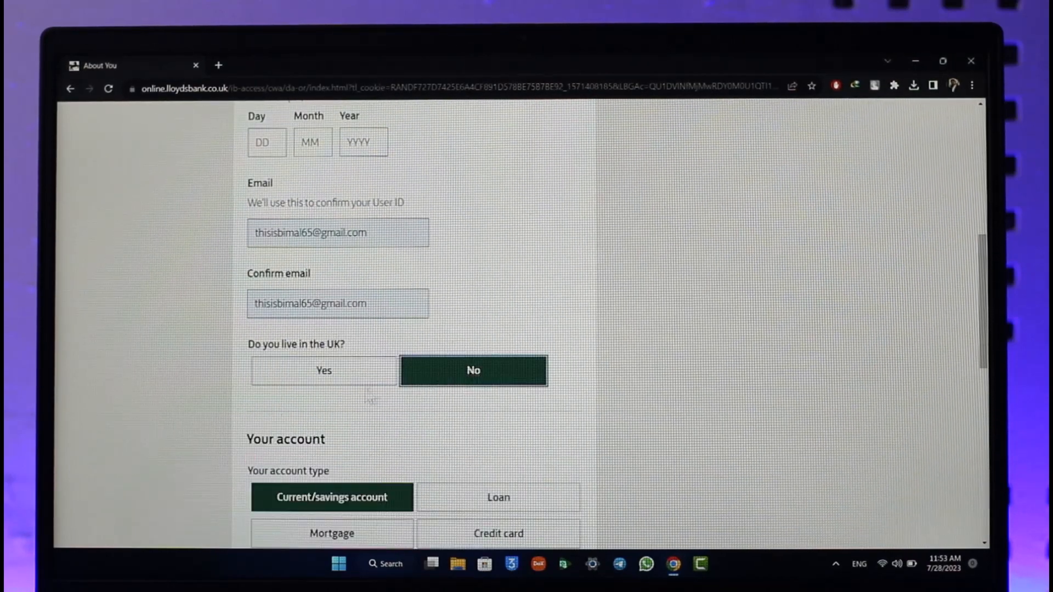
pyautogui.click(323, 370)
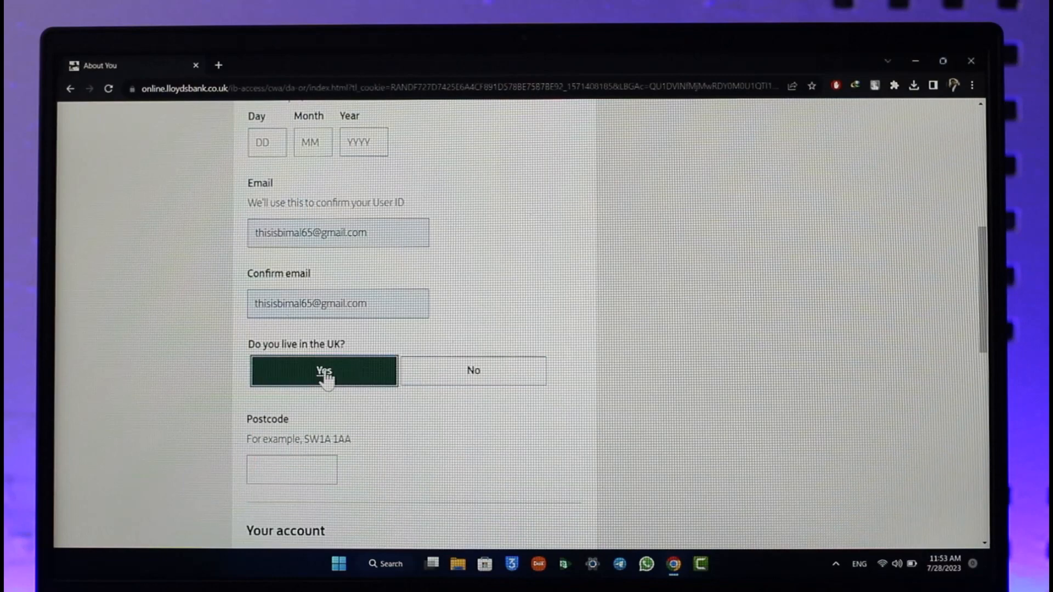
pyautogui.scroll(-3)
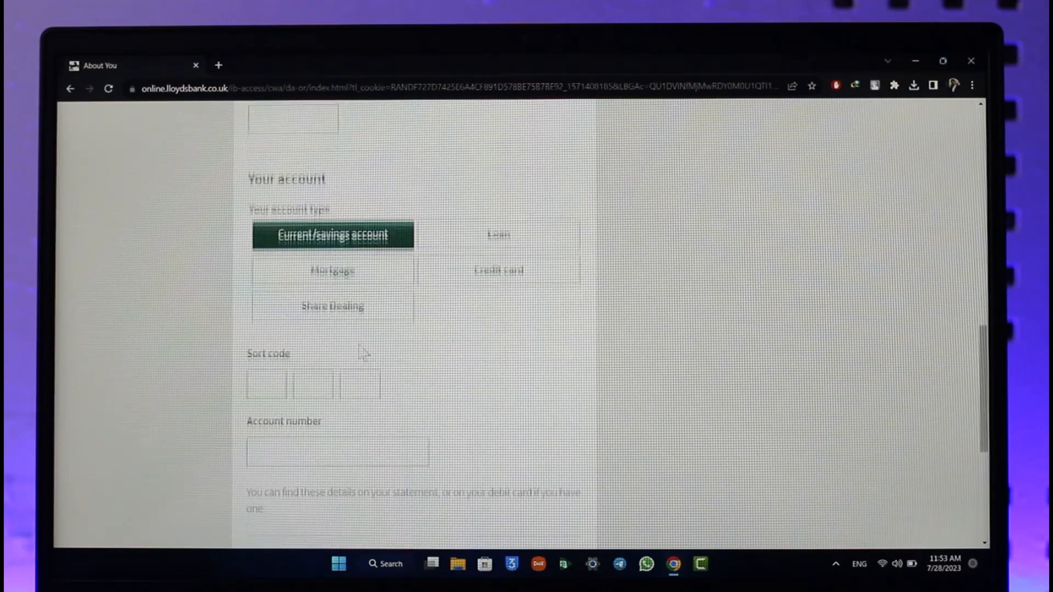
pyautogui.scroll(-3)
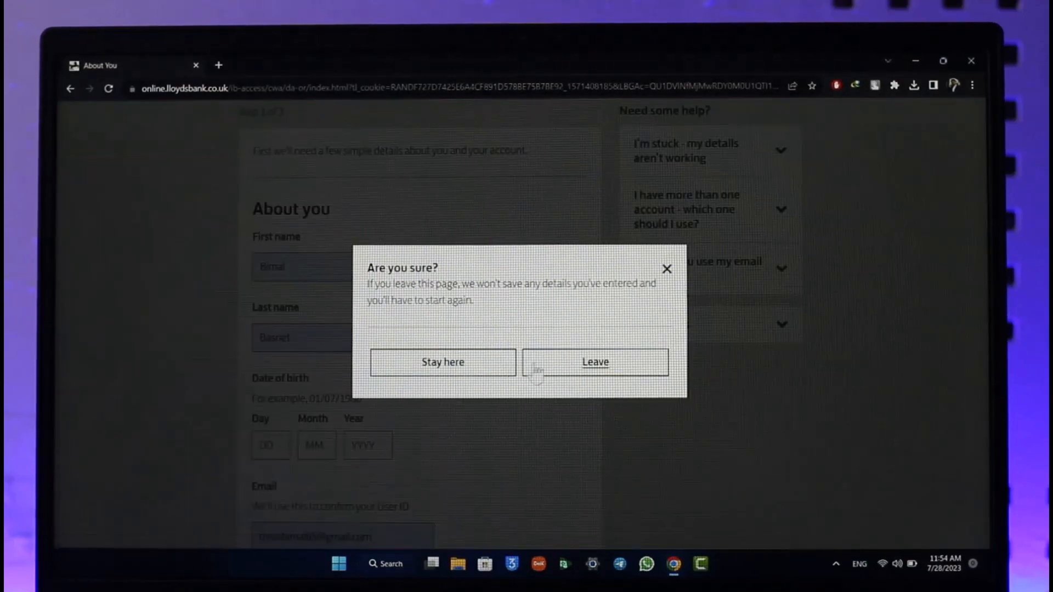
# Confirm Leave in the 'Are you sure?' dialog, discarding the About You details for the homepage
pyautogui.click(593, 362)
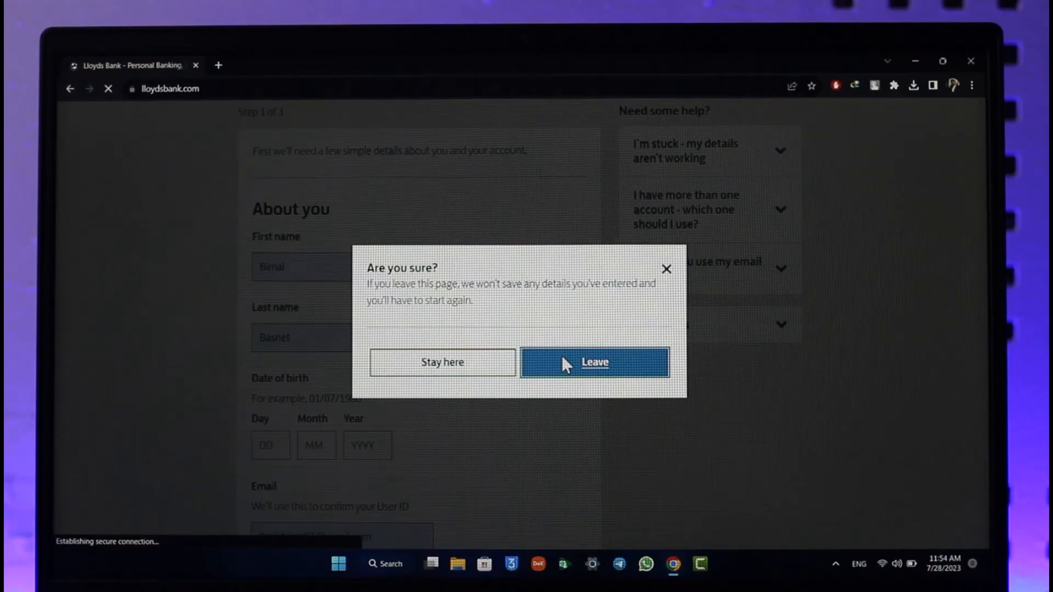
pyautogui.click(593, 362)
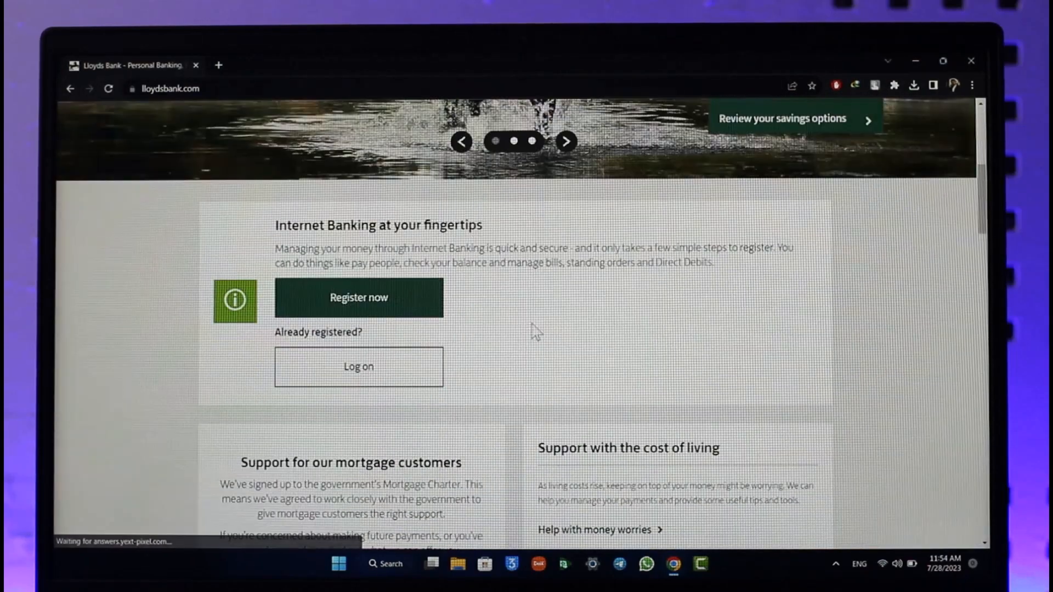